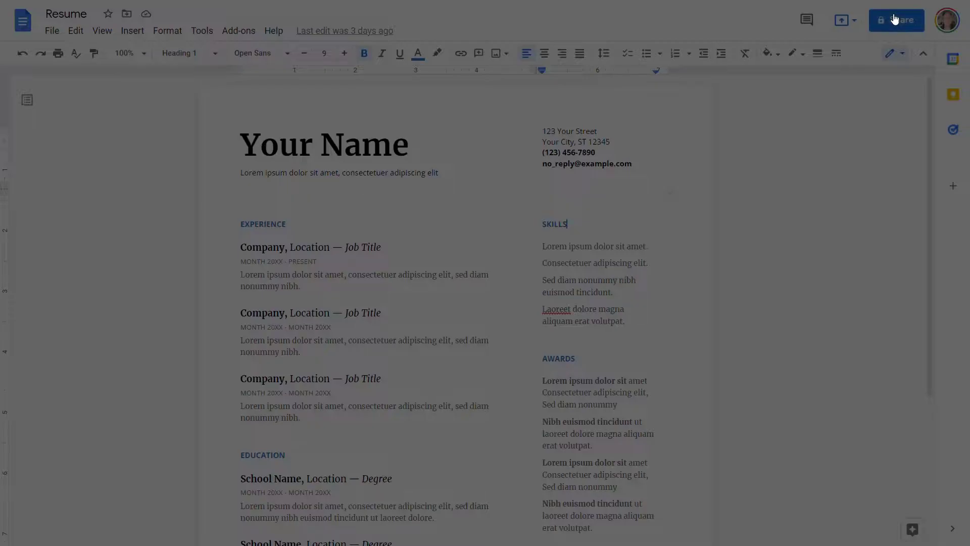
Share the Resume with anyone who has the link and choose their role from the Viewer dropdown
left_click(896, 20)
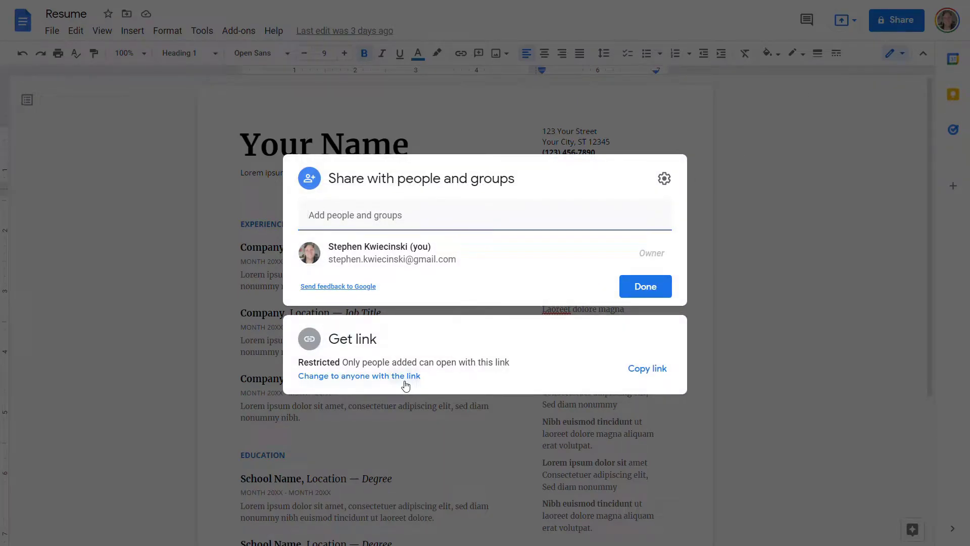
left_click(359, 376)
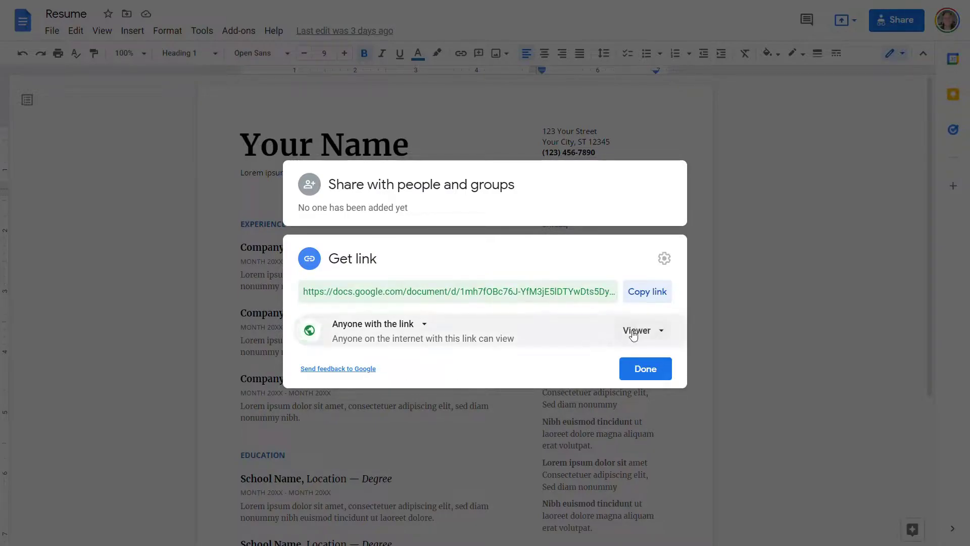
left_click(640, 329)
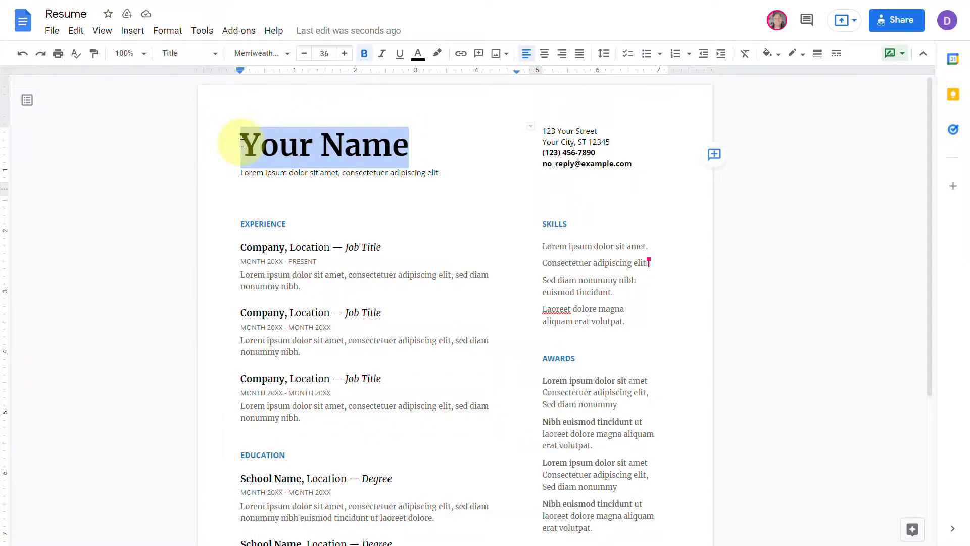
mouse_move(714, 154)
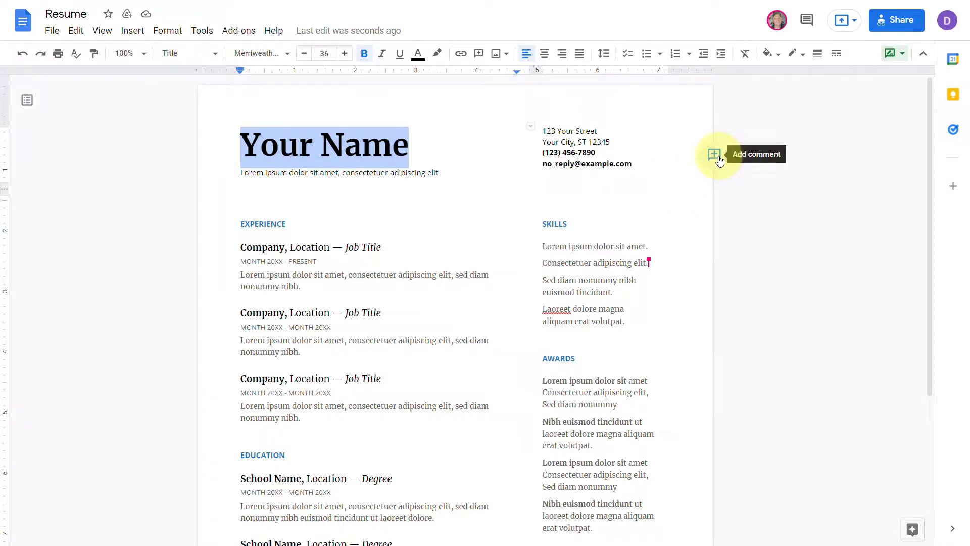
Post the comment 'Change to your name' on the Your Name heading
left_click(713, 154)
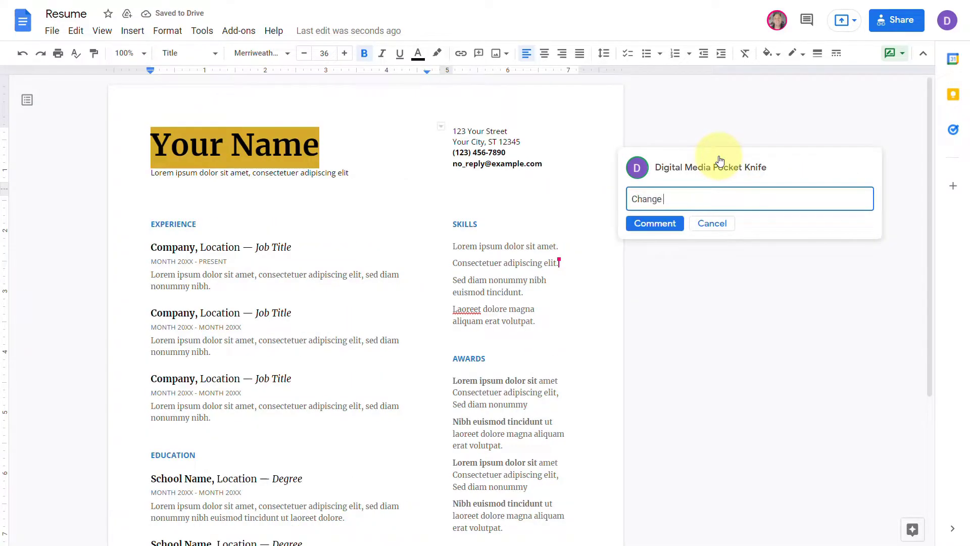
type("to your name")
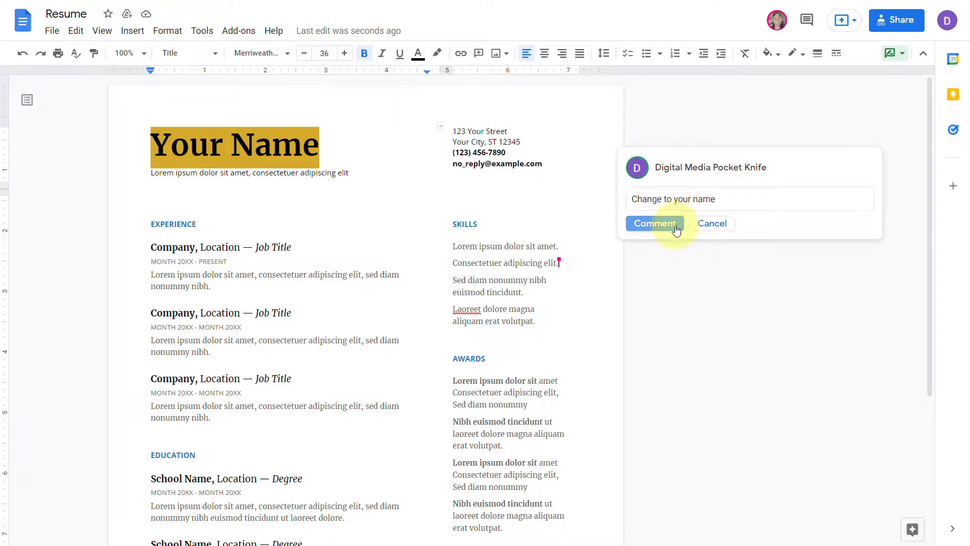
left_click(654, 223)
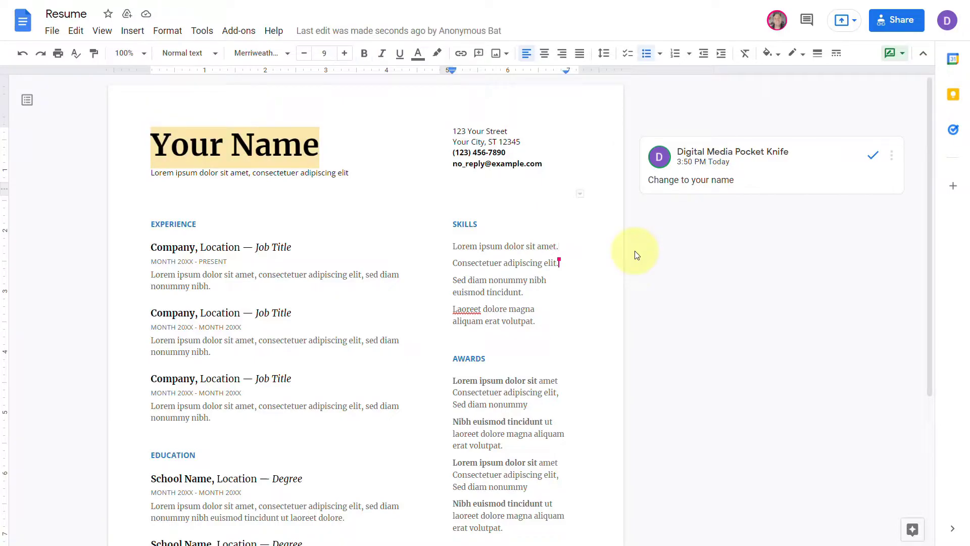
mouse_move(891, 161)
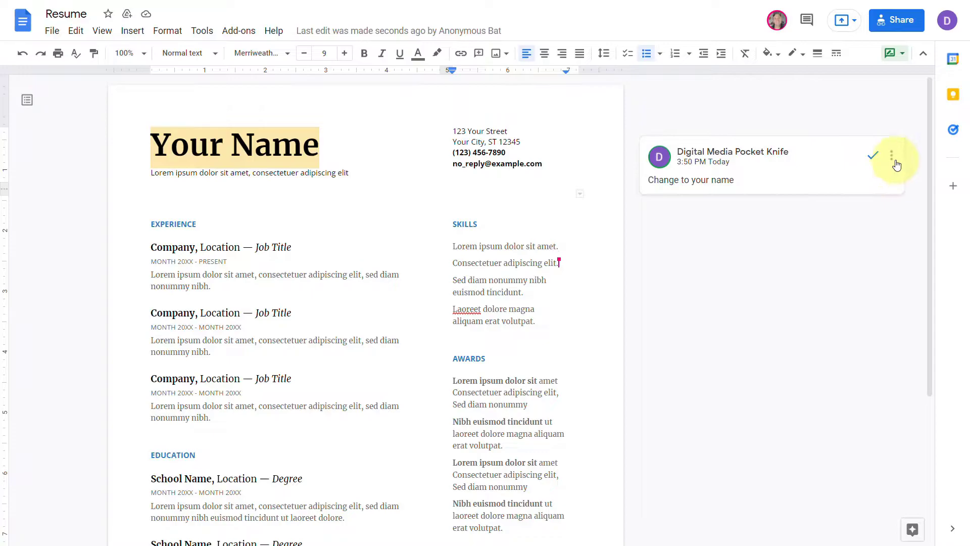
Edit the comment to read 'Change to your name.' with a period and save it
left_click(890, 156)
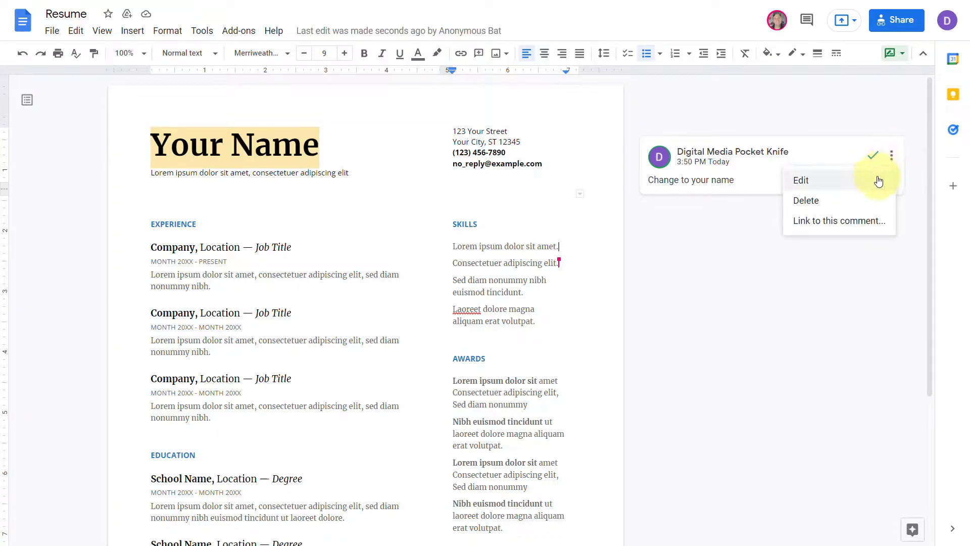
left_click(801, 180)
type(".")
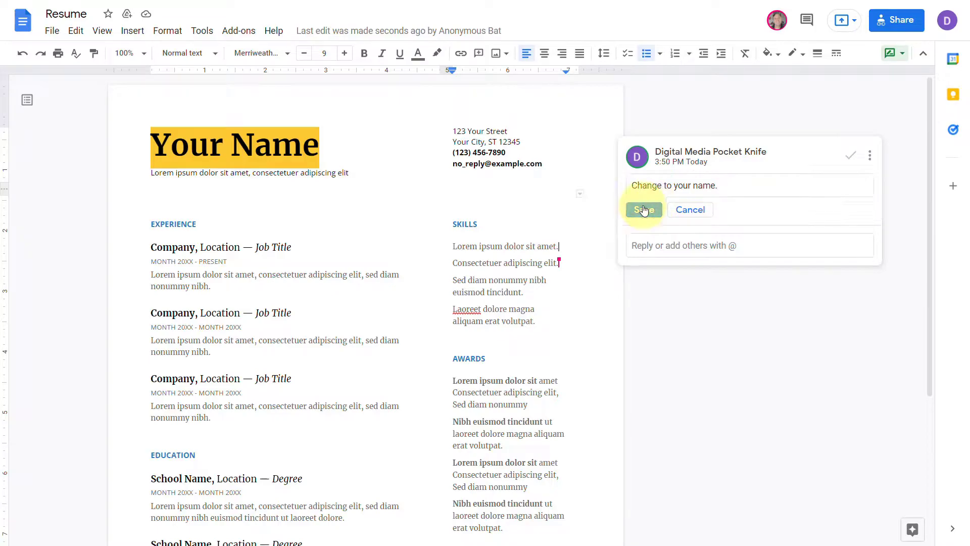
left_click(643, 210)
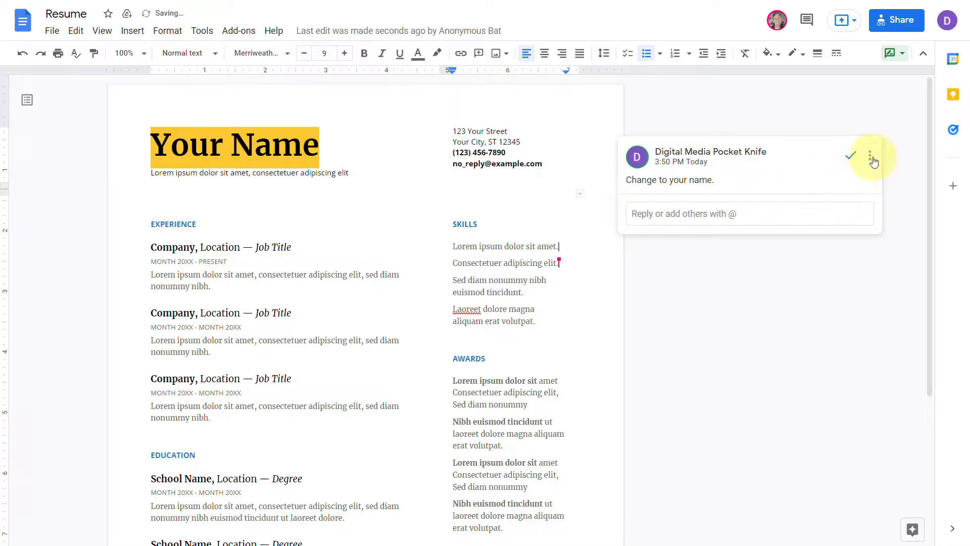
Copy a link to the 'Change to your name.' comment, then mark it resolved
left_click(869, 156)
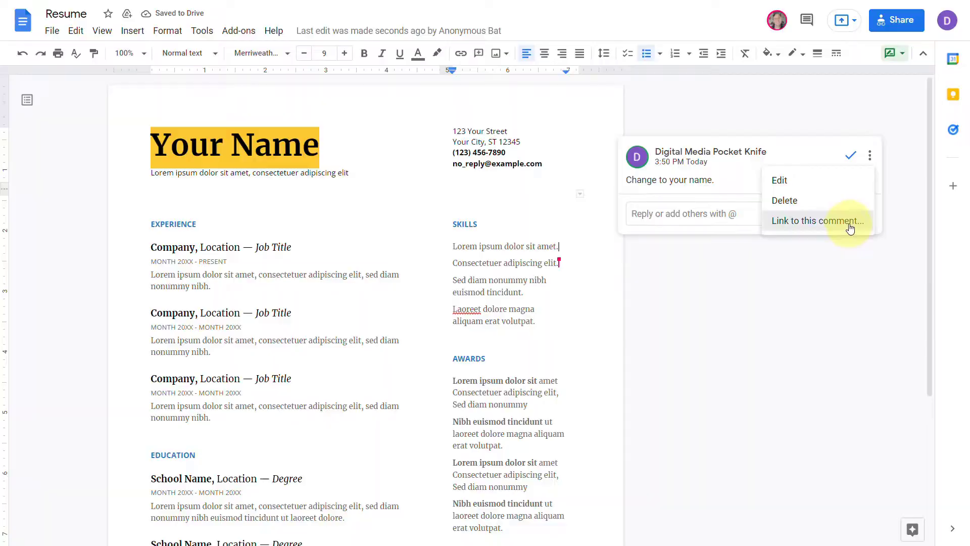
left_click(817, 222)
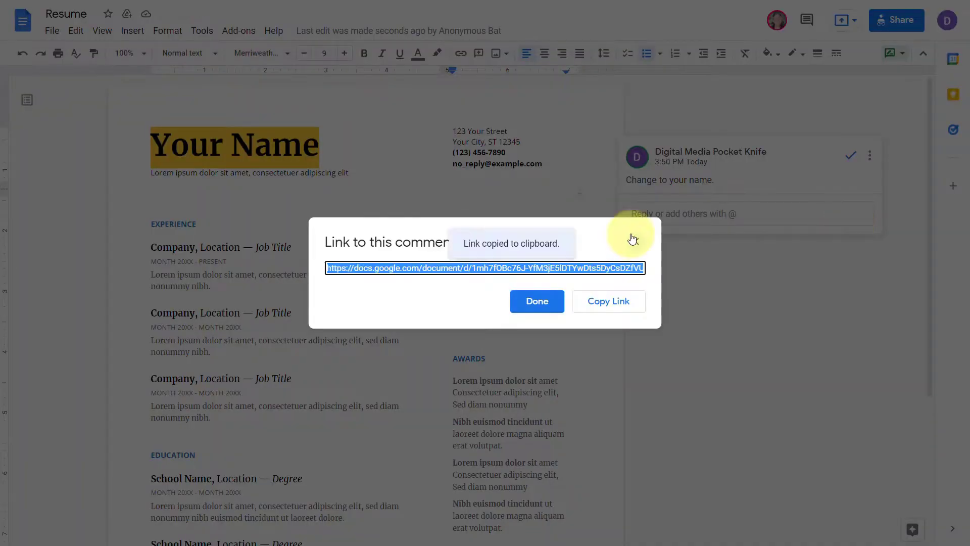
left_click(536, 302)
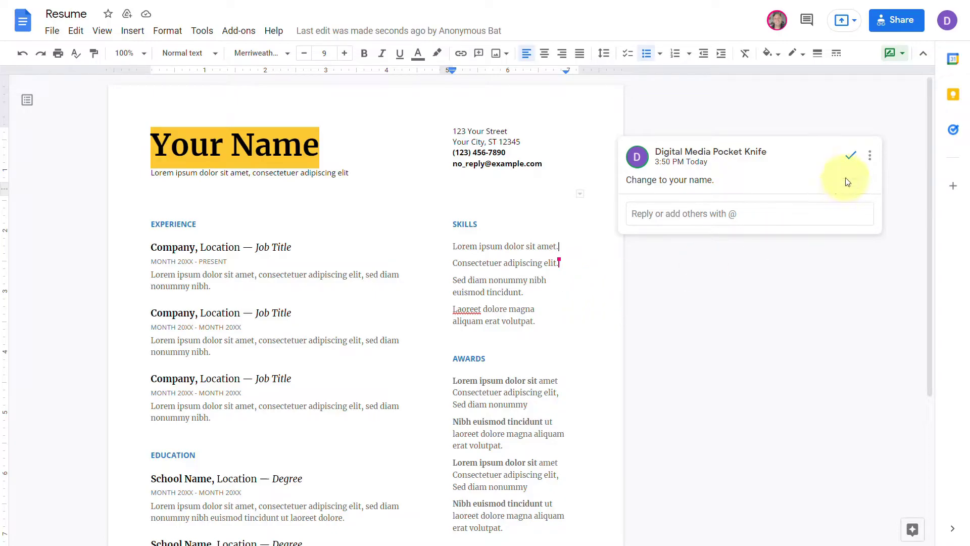
left_click(850, 154)
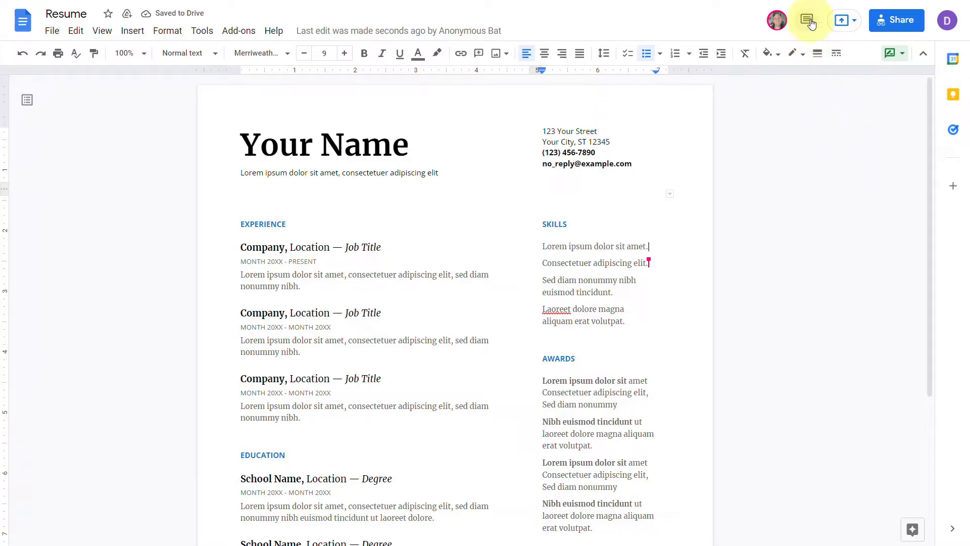
Reopen the resolved Your Name comment from comment history and choose Delete from its menu
left_click(808, 20)
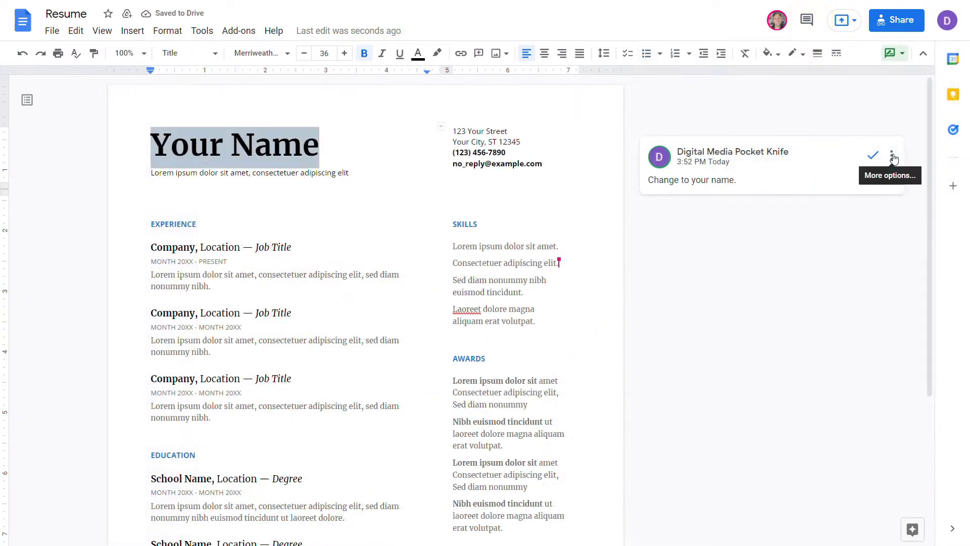
left_click(891, 156)
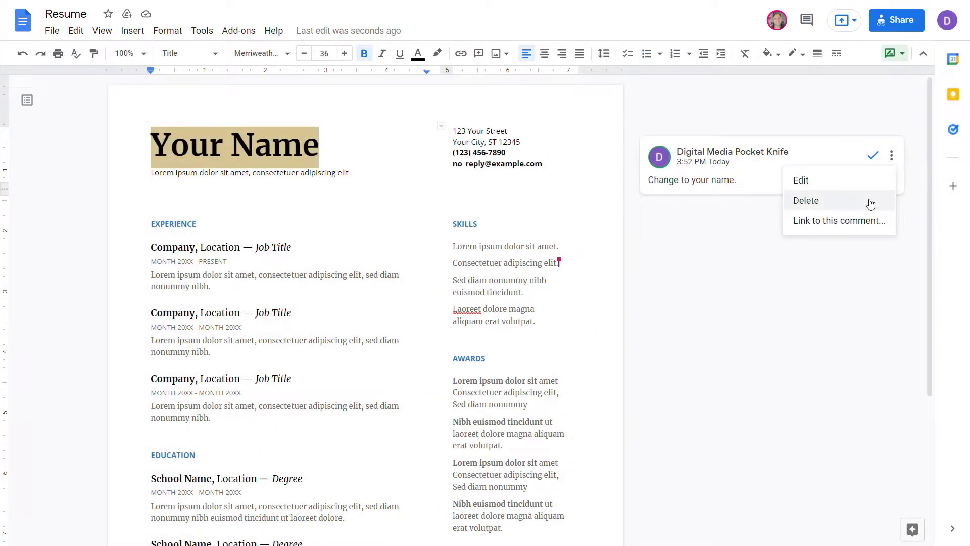